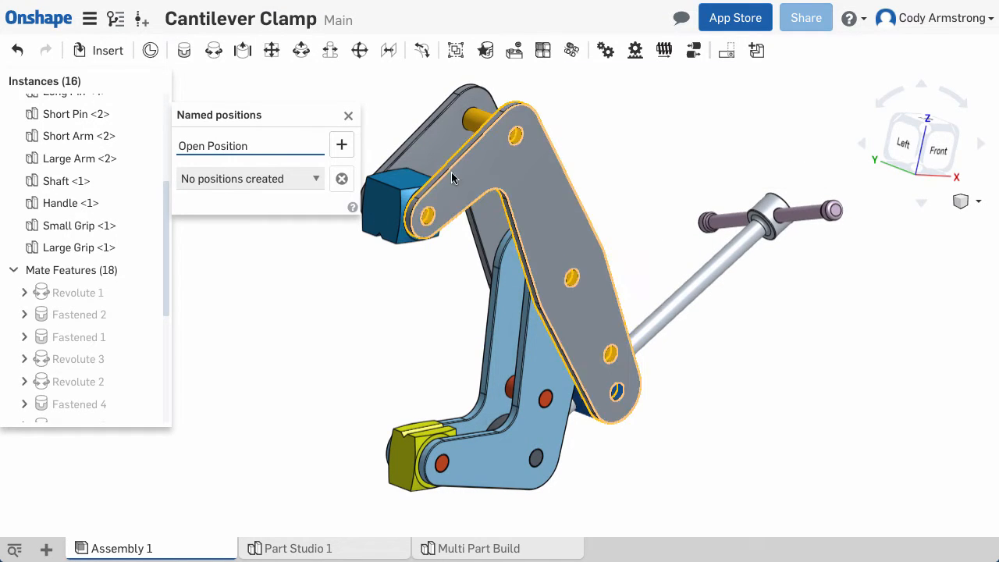
Save the clamp's open pose, then its closed pose, as two named positions.
{"action": "left_click", "coordinate": [340, 144]}
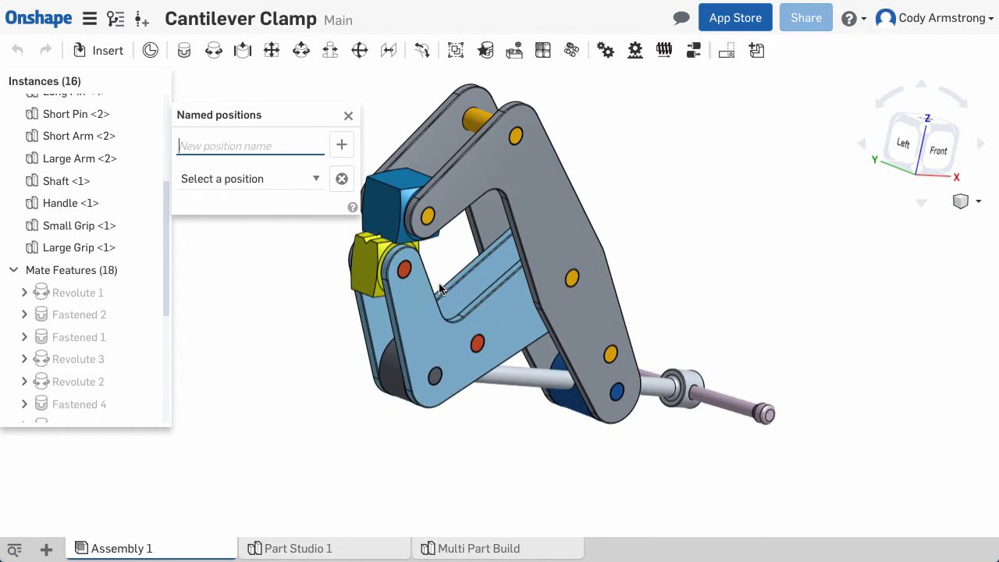
{"action": "type", "text": "Closed Position"}
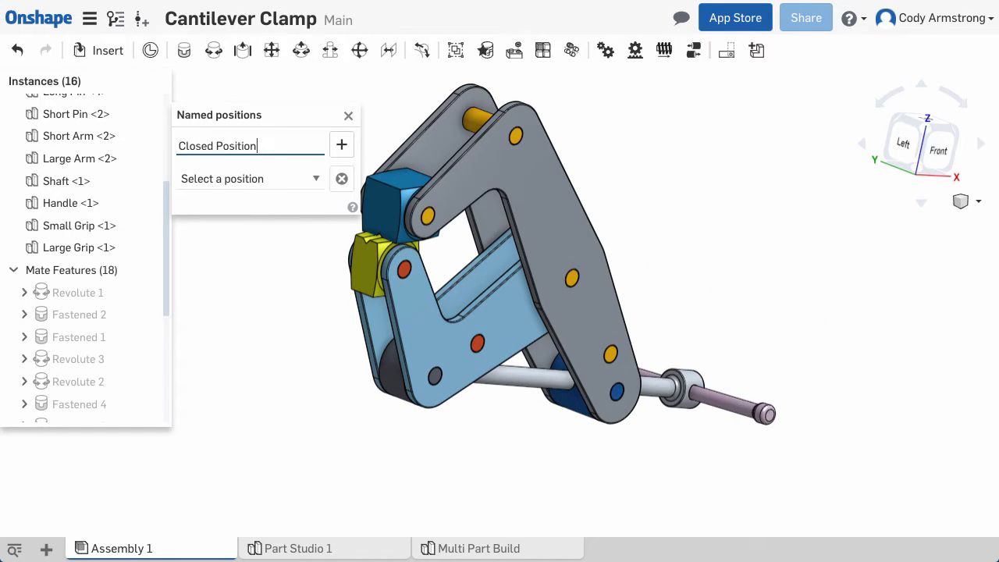
{"action": "left_click", "coordinate": [341, 144]}
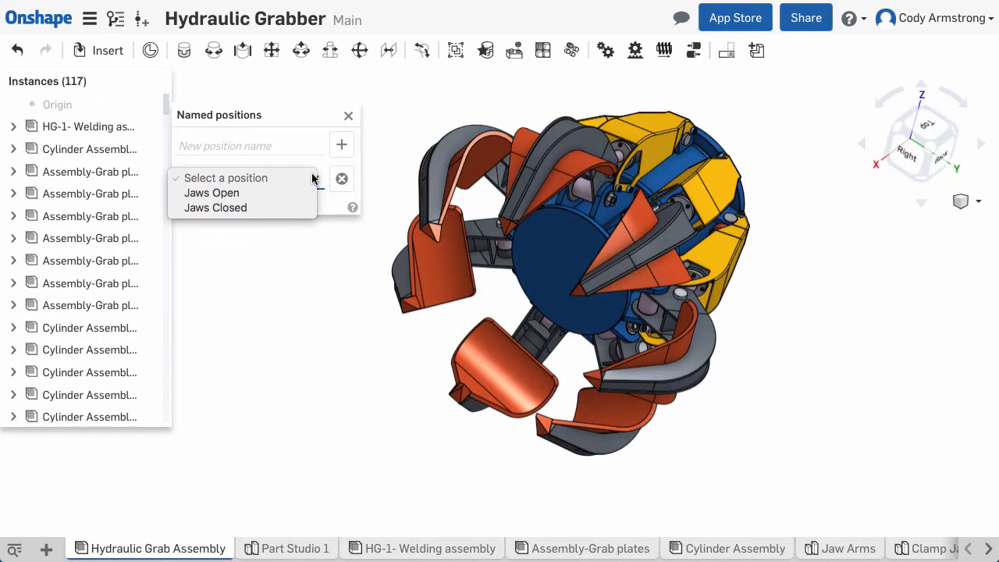
Recall Jaws Closed, then Jaws Open, and move on to the engine assembly.
{"action": "left_click", "coordinate": [212, 194]}
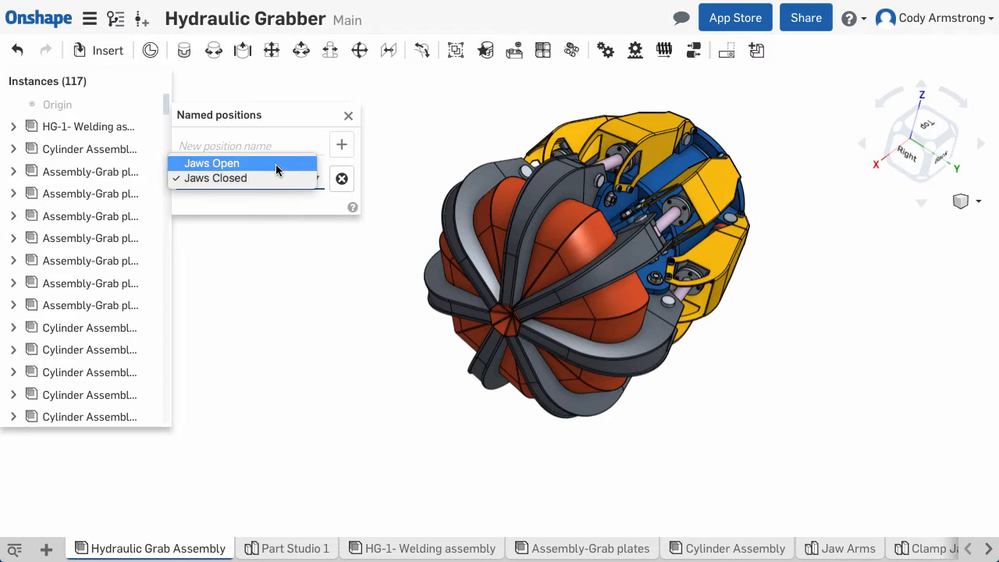
{"action": "left_click", "coordinate": [212, 164]}
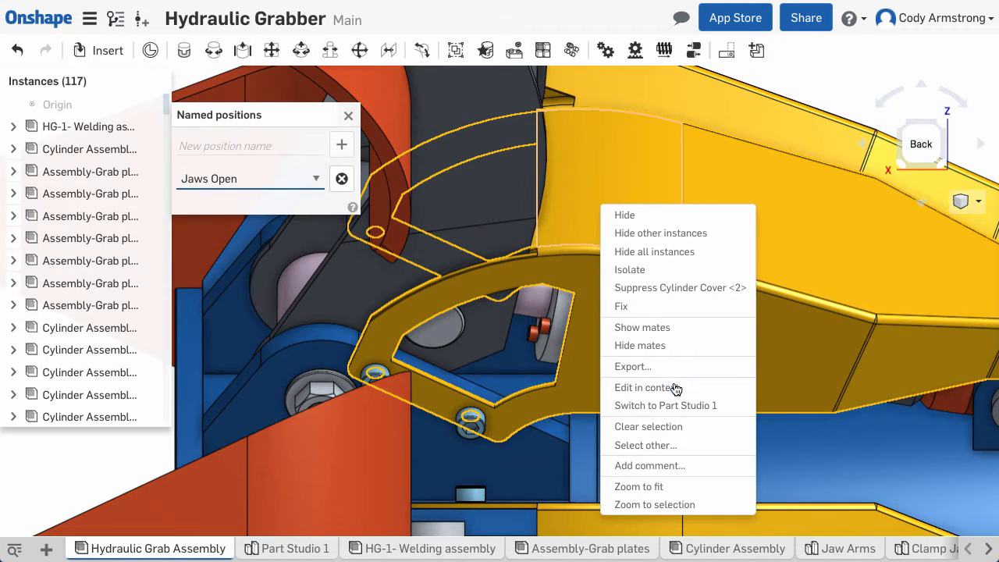
{"action": "left_click", "coordinate": [665, 406]}
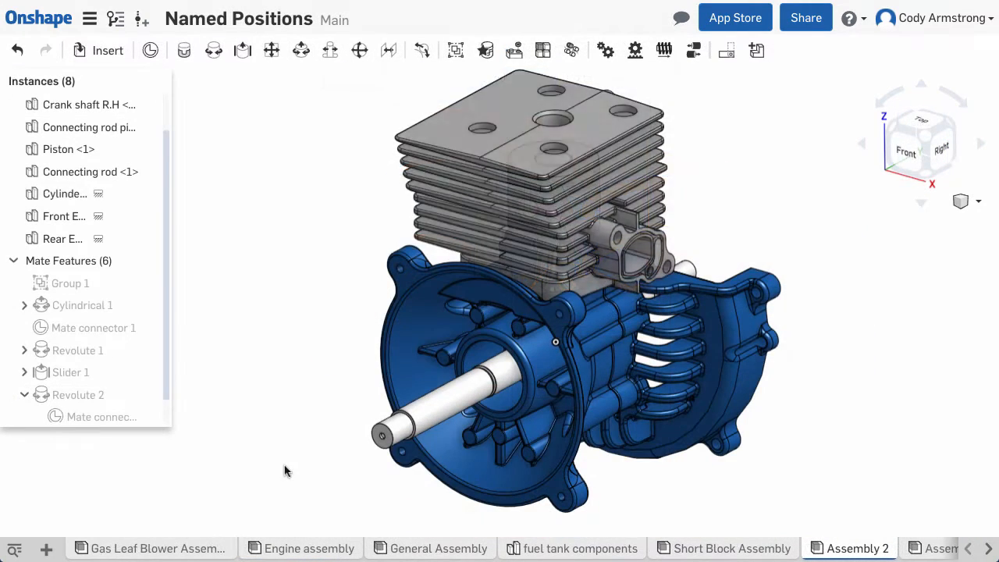
Rotate the crankshaft so the piston rises to the top of its stroke.
{"action": "left_click", "coordinate": [82, 103]}
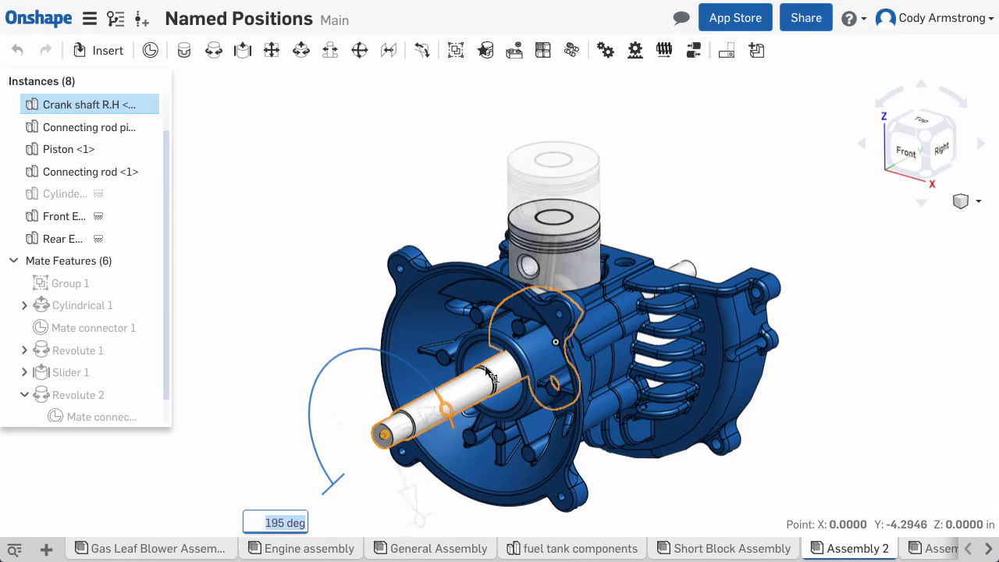
{"action": "right_click", "coordinate": [78, 393]}
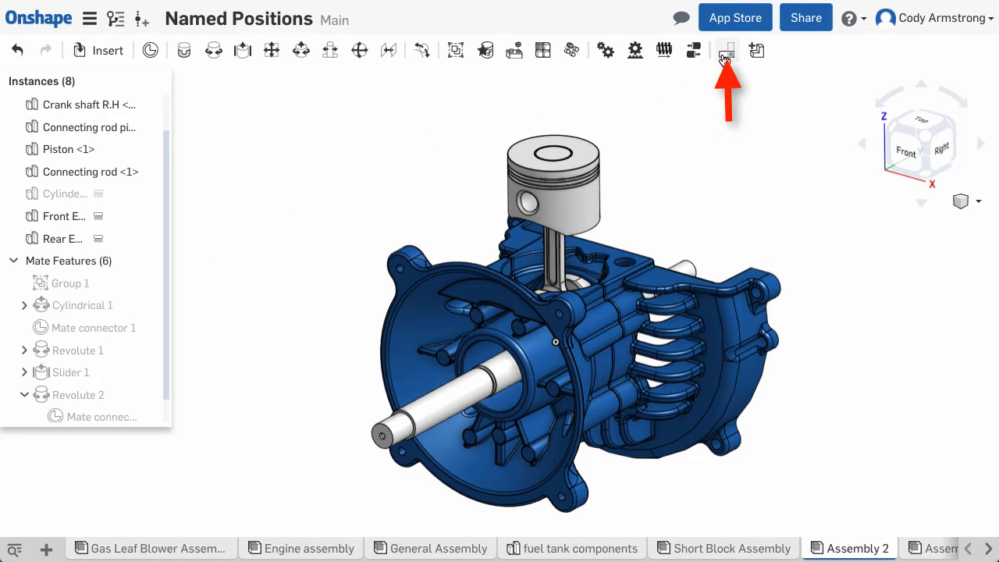
Save the current engine pose as the named position Top Dead Center.
{"action": "left_click", "coordinate": [728, 50]}
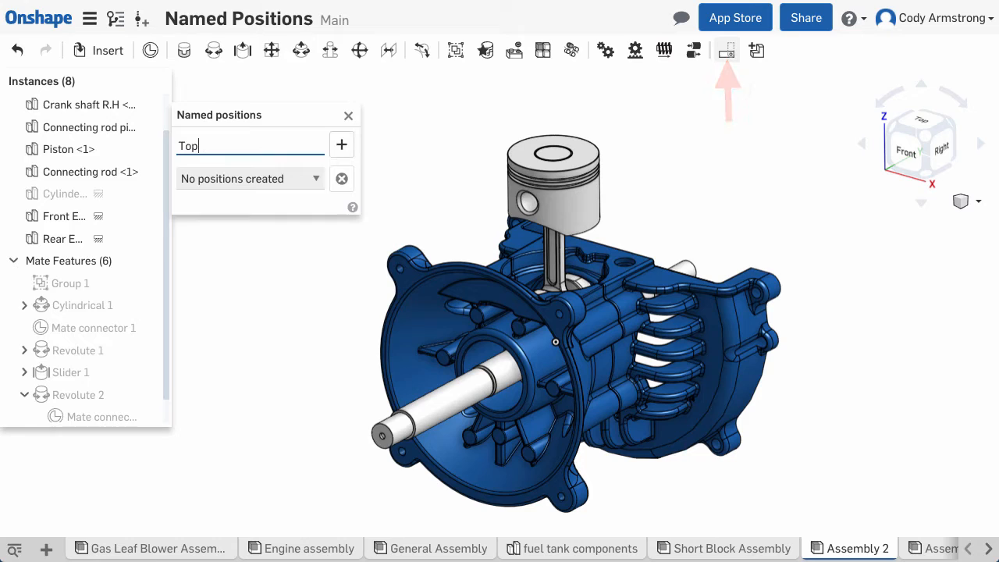
{"action": "type", "text": "Dead Center"}
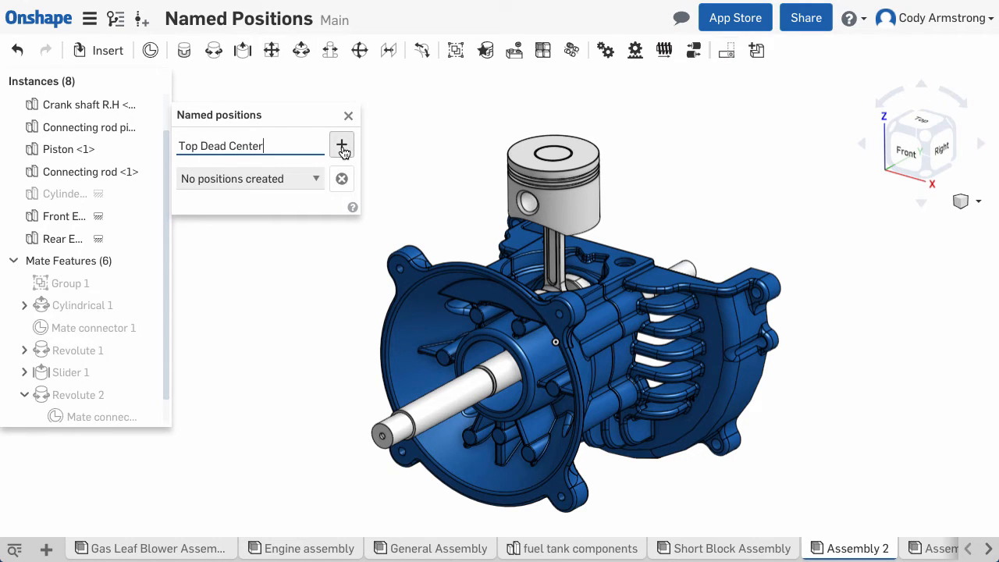
{"action": "left_click", "coordinate": [341, 144]}
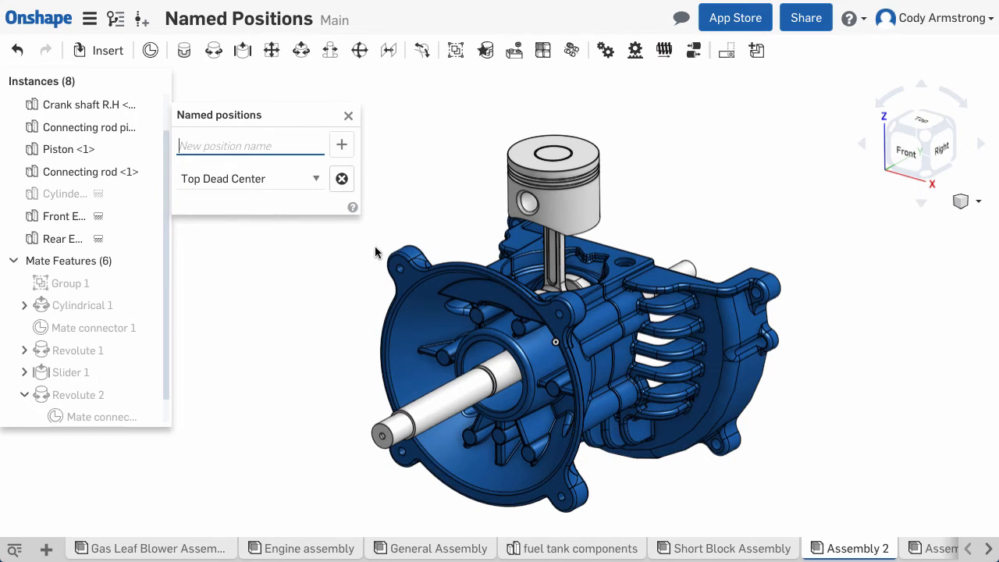
{"action": "left_click", "coordinate": [341, 178]}
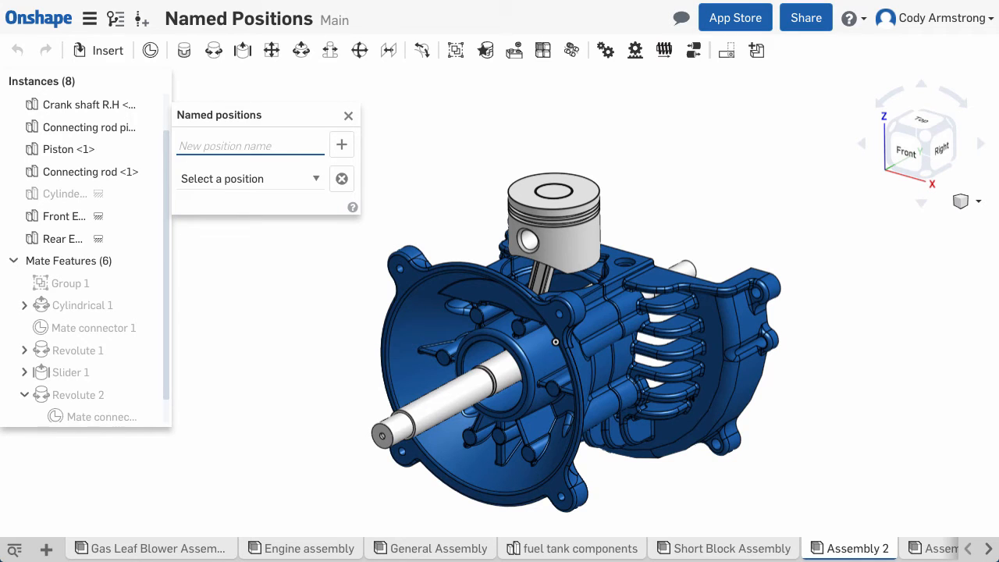
Turn the crankshaft 180 degrees, dropping the piston to the bottom of its stroke.
{"action": "left_click", "coordinate": [315, 178]}
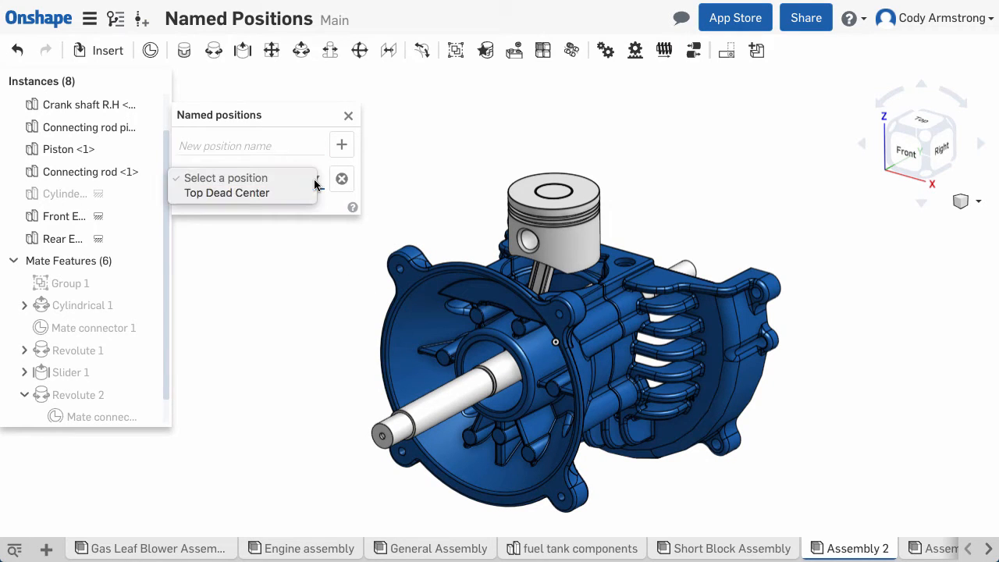
{"action": "left_click", "coordinate": [226, 194]}
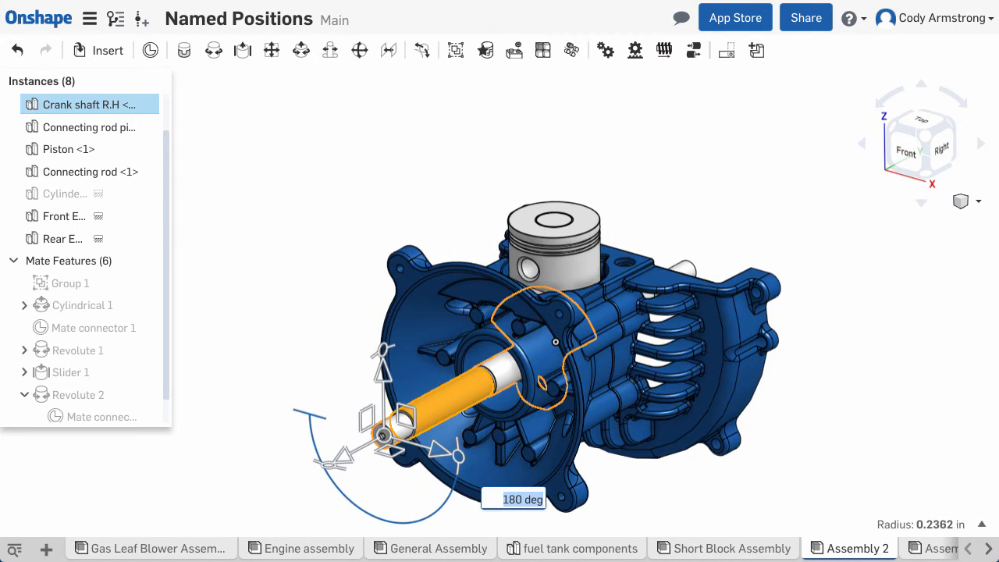
Save the current engine pose as the named position Bottom Dead Center.
{"action": "left_click", "coordinate": [727, 50]}
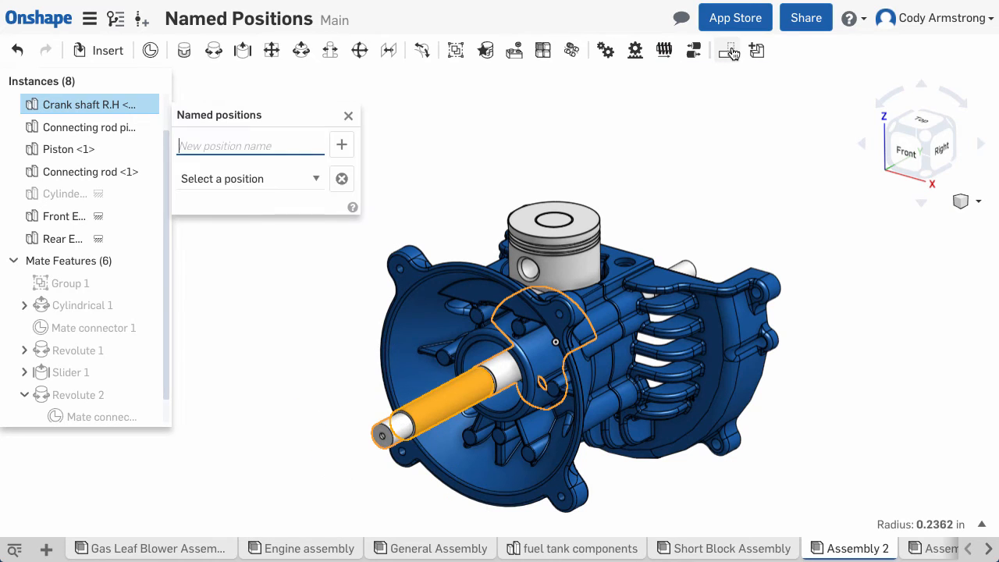
{"action": "type", "text": "Bottom Dead C"}
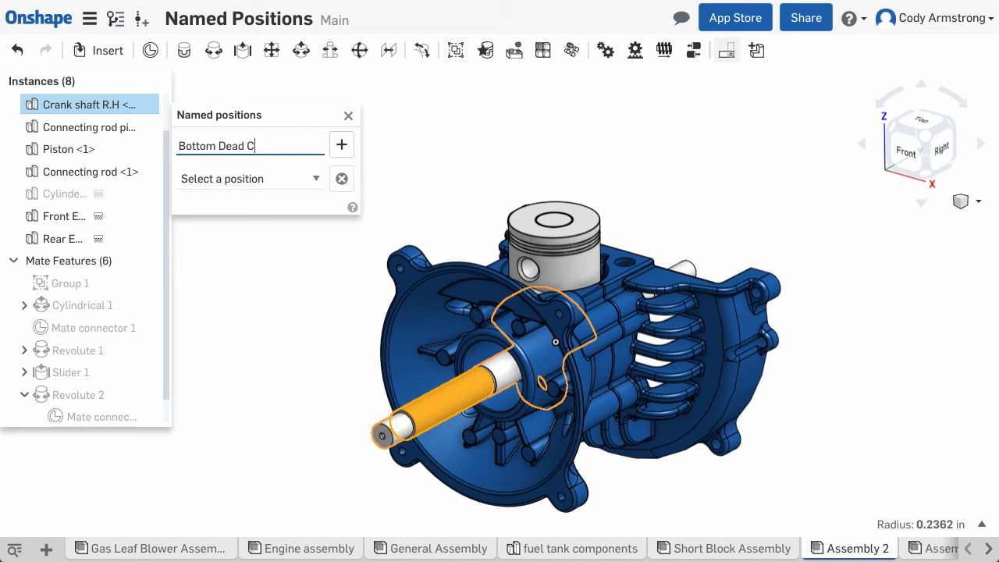
{"action": "left_click", "coordinate": [341, 144]}
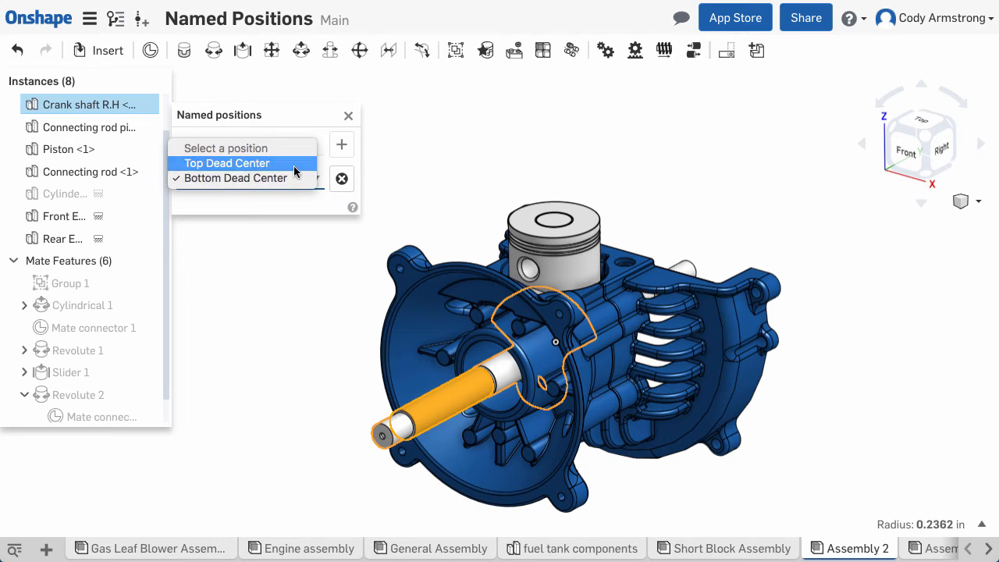
Recall Top Dead Center, then return the engine to Bottom Dead Center.
{"action": "left_click", "coordinate": [227, 163]}
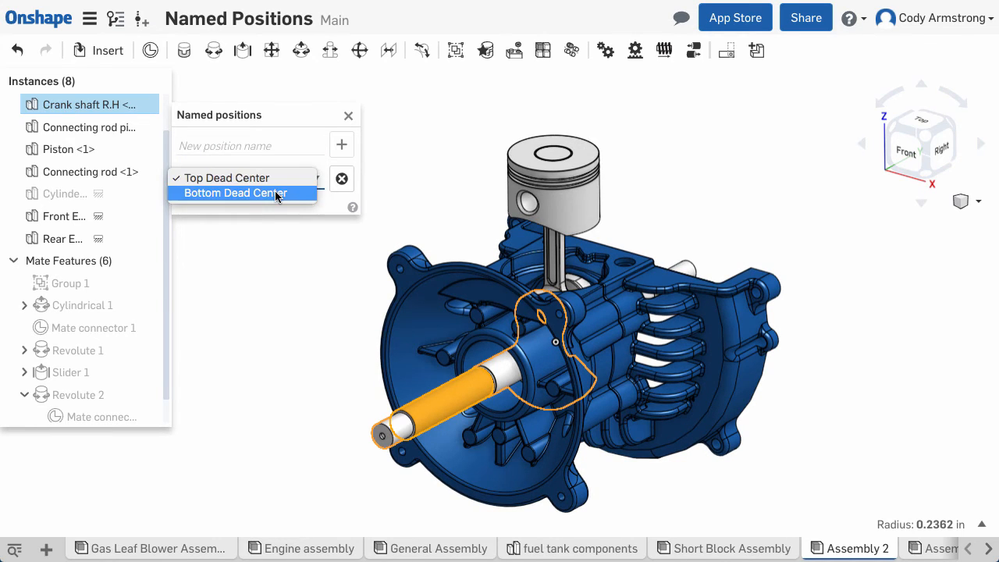
{"action": "left_click", "coordinate": [238, 194]}
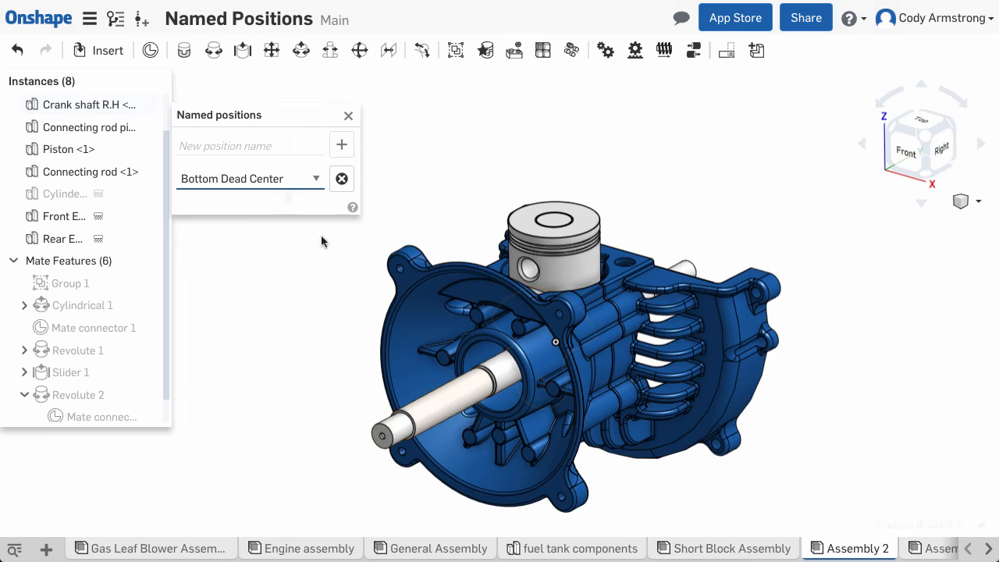
{"action": "mouse_move", "coordinate": [340, 177]}
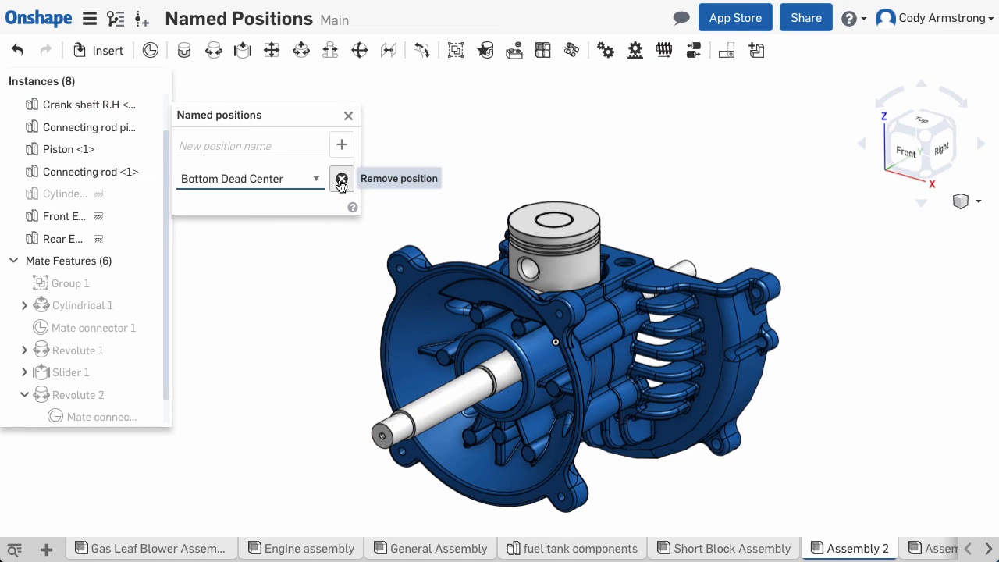
Remove Bottom Dead Center from the engine's named positions.
{"action": "left_click", "coordinate": [340, 178]}
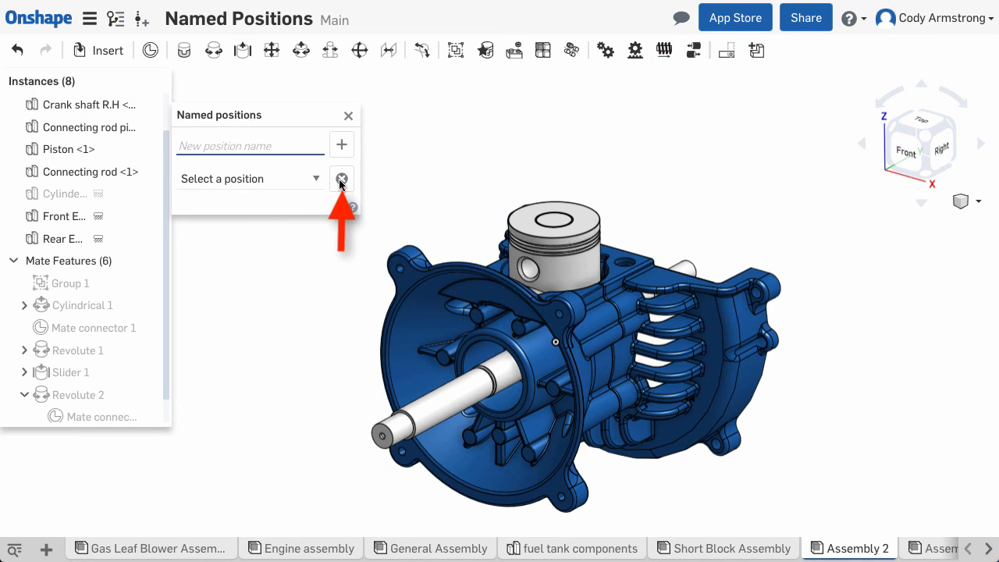